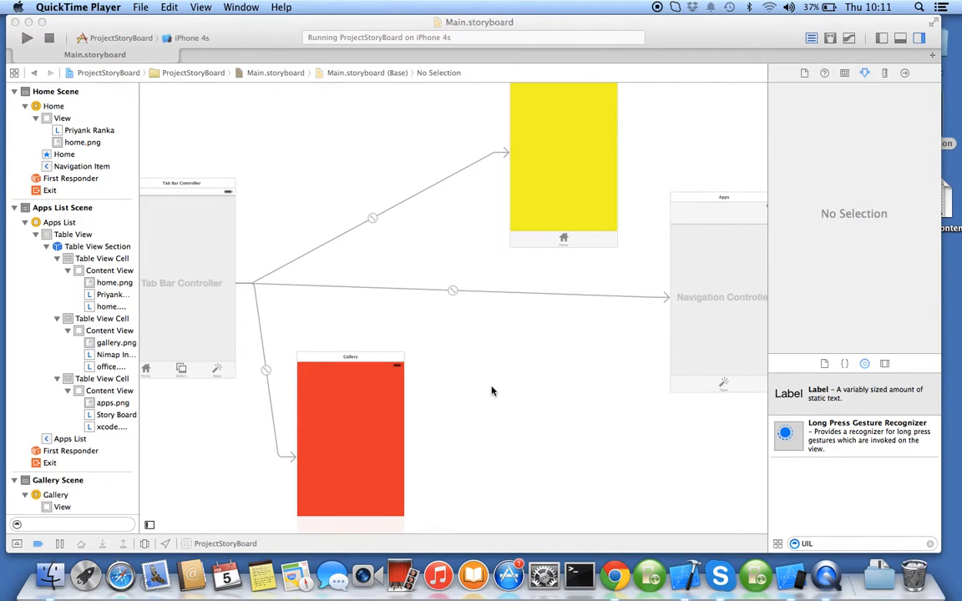
{"action": "mouse_move", "coordinate": [408, 326]}
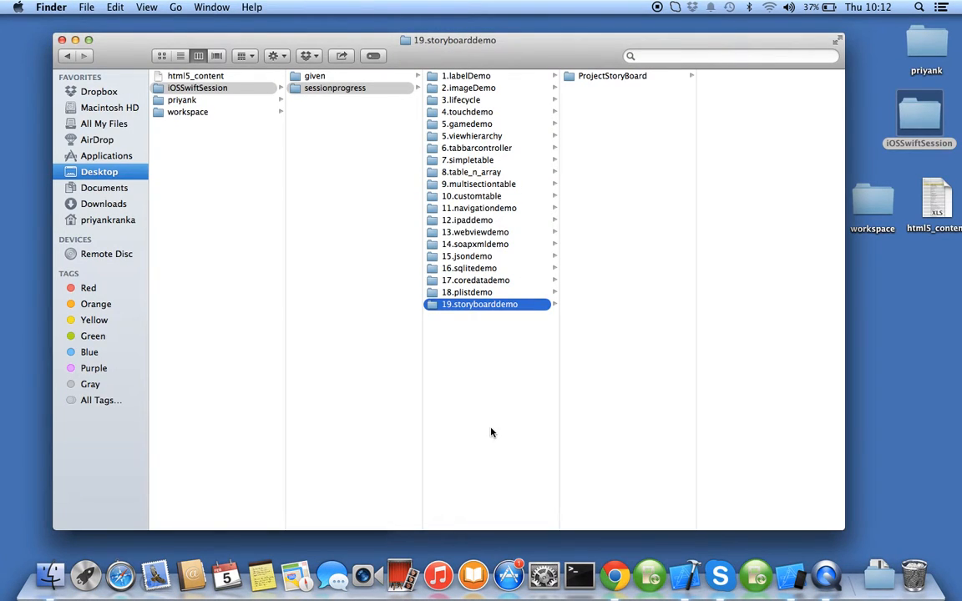
Navigate Finder back to iOSSwiftSession and into the sessionprogress folder
{"action": "left_click", "coordinate": [197, 86]}
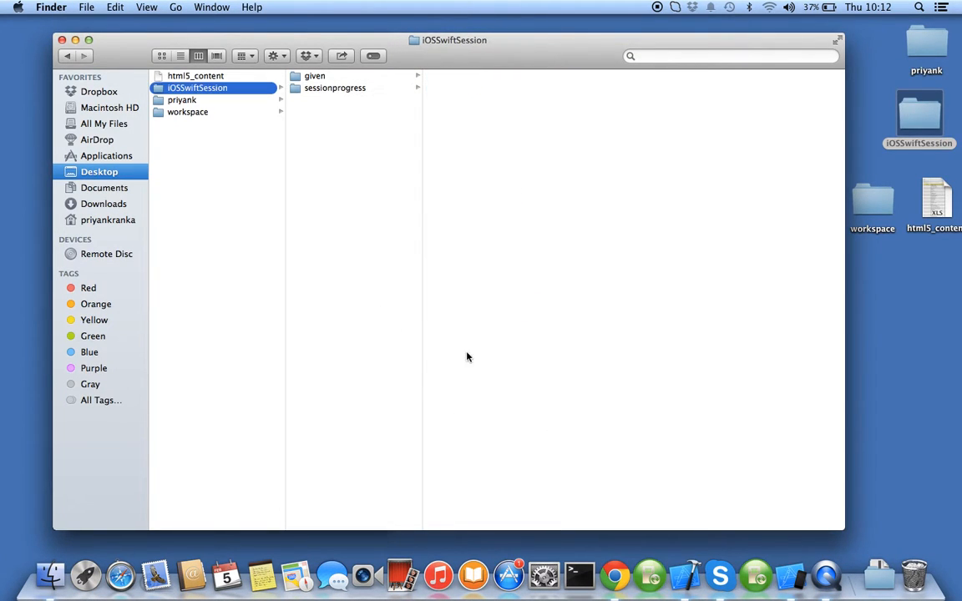
{"action": "left_click", "coordinate": [334, 87]}
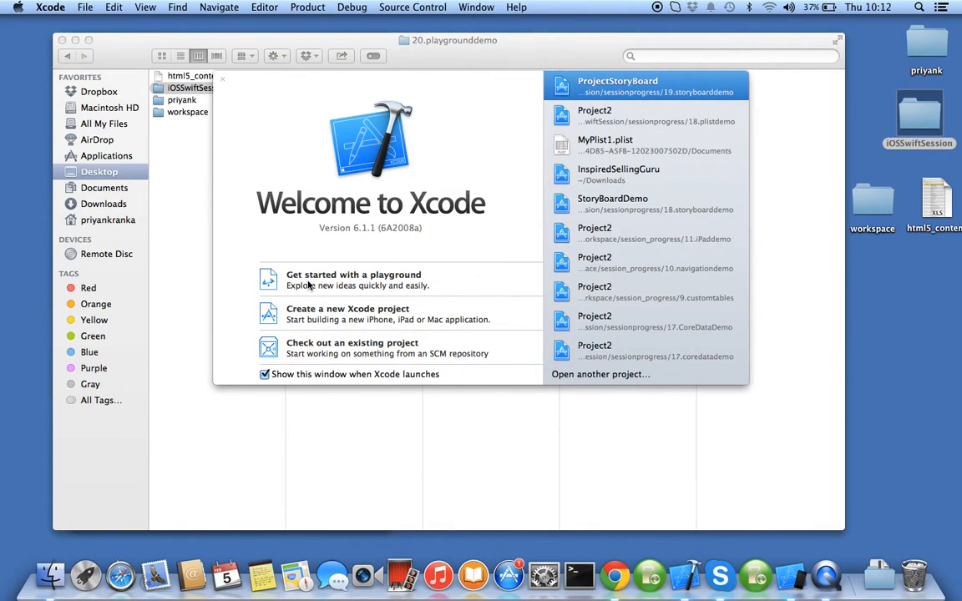
{"action": "mouse_move", "coordinate": [409, 291]}
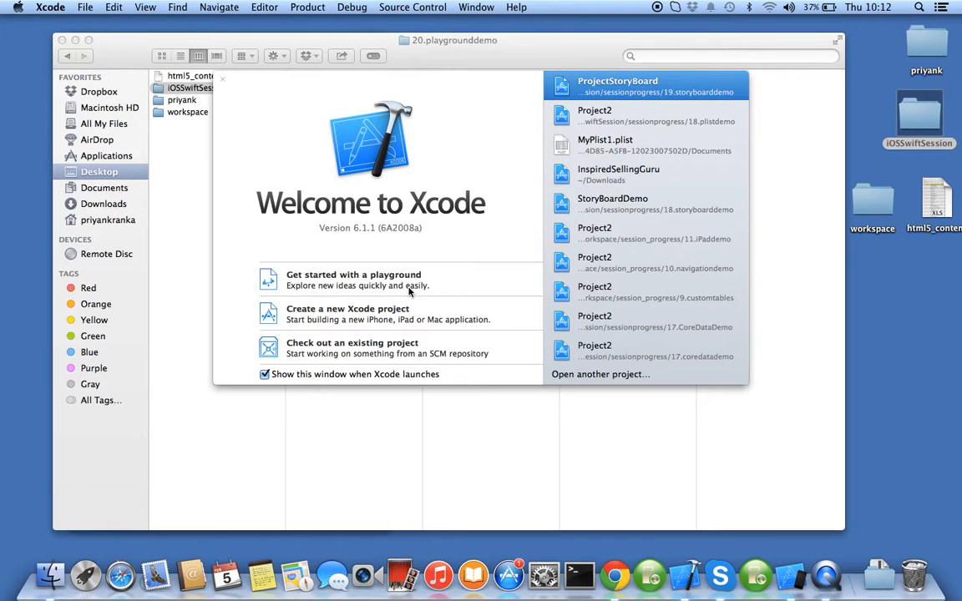
Bring up Xcode's File menu to reach the New item choices
{"action": "left_click", "coordinate": [84, 7]}
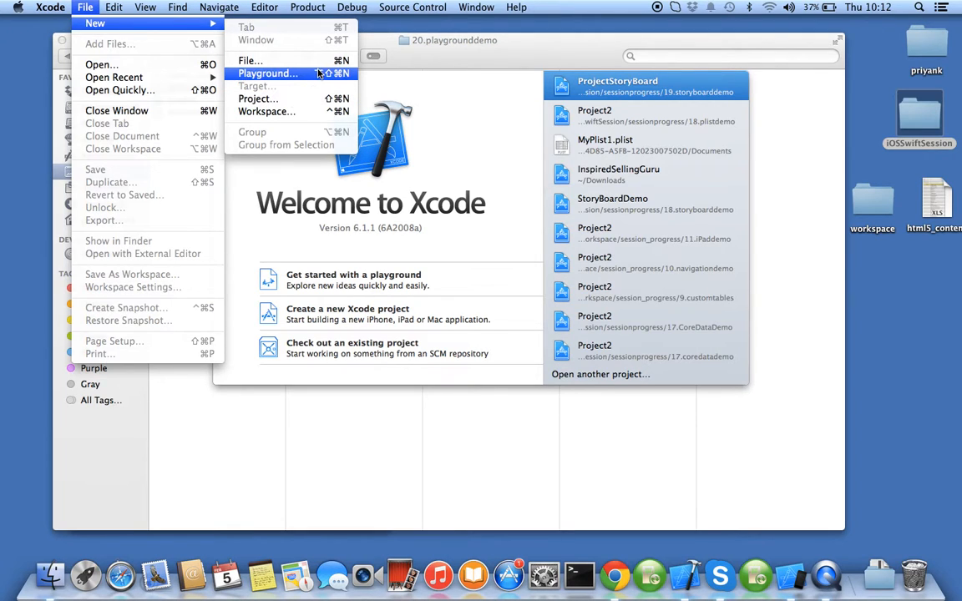
Create an iOS playground named MyPlayground saved inside the 20.playgrounddemo folder
{"action": "left_click", "coordinate": [267, 73]}
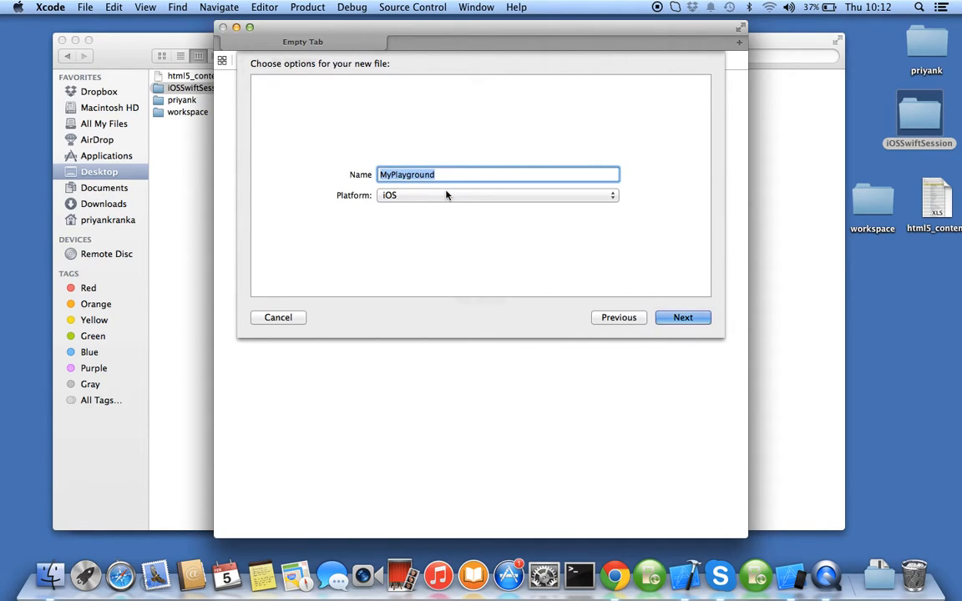
{"action": "left_click", "coordinate": [682, 317]}
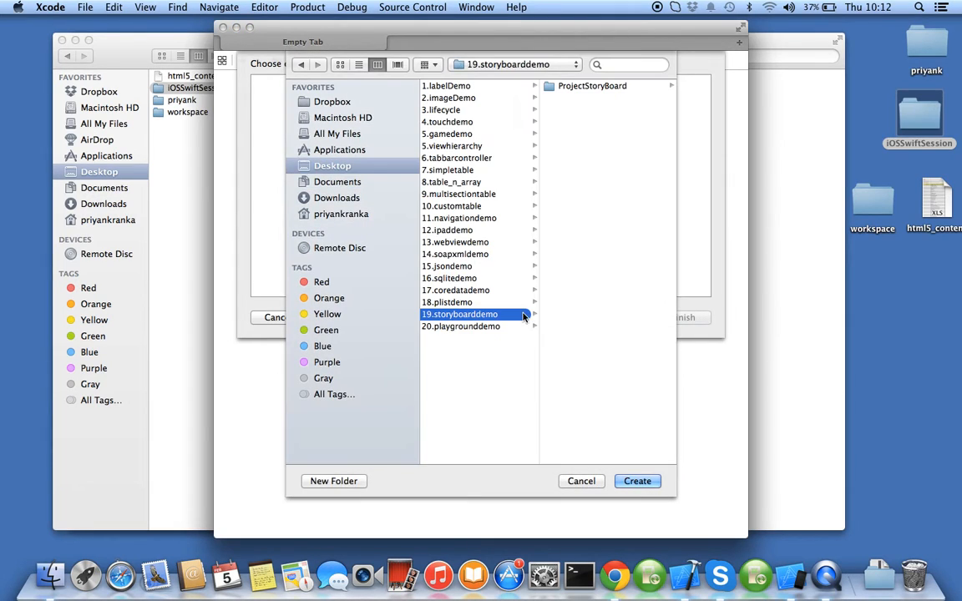
{"action": "left_click", "coordinate": [461, 325]}
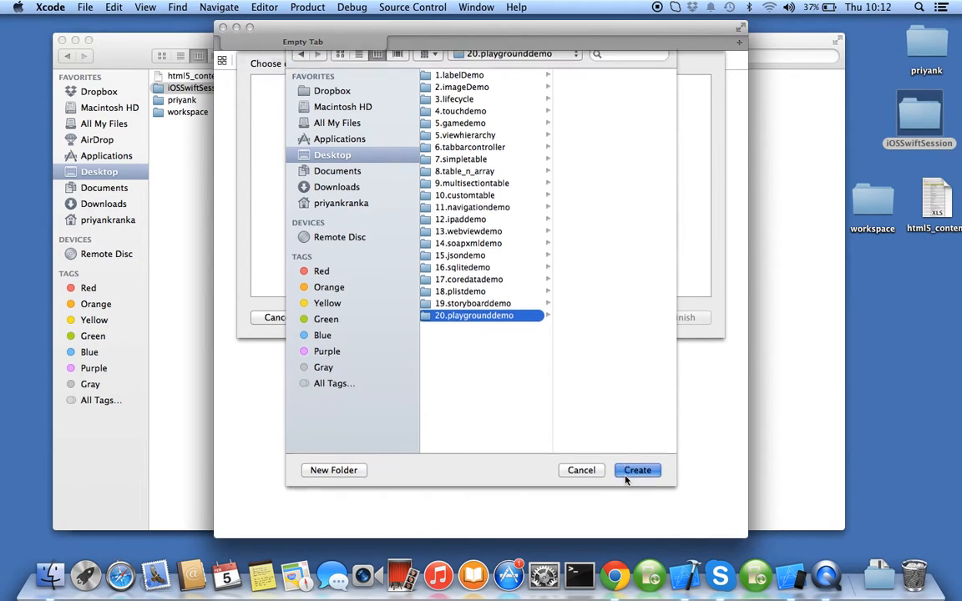
{"action": "left_click", "coordinate": [638, 469]}
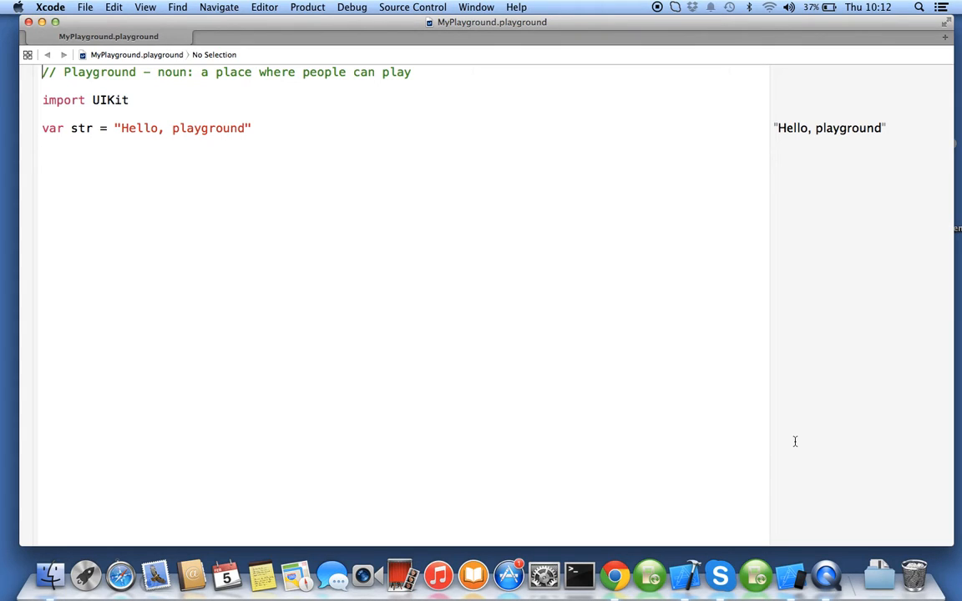
{"action": "mouse_move", "coordinate": [274, 140]}
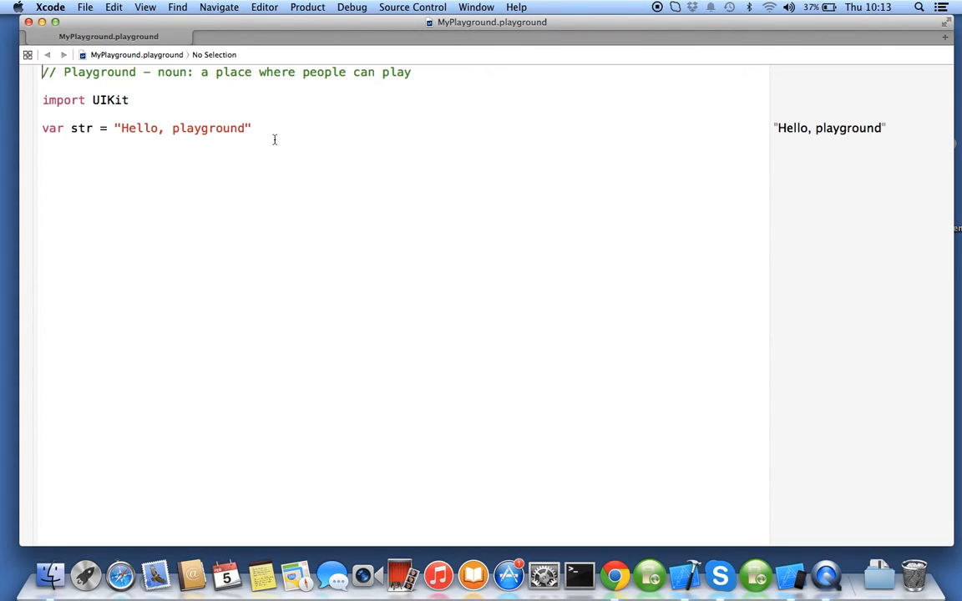
{"action": "mouse_move", "coordinate": [850, 244]}
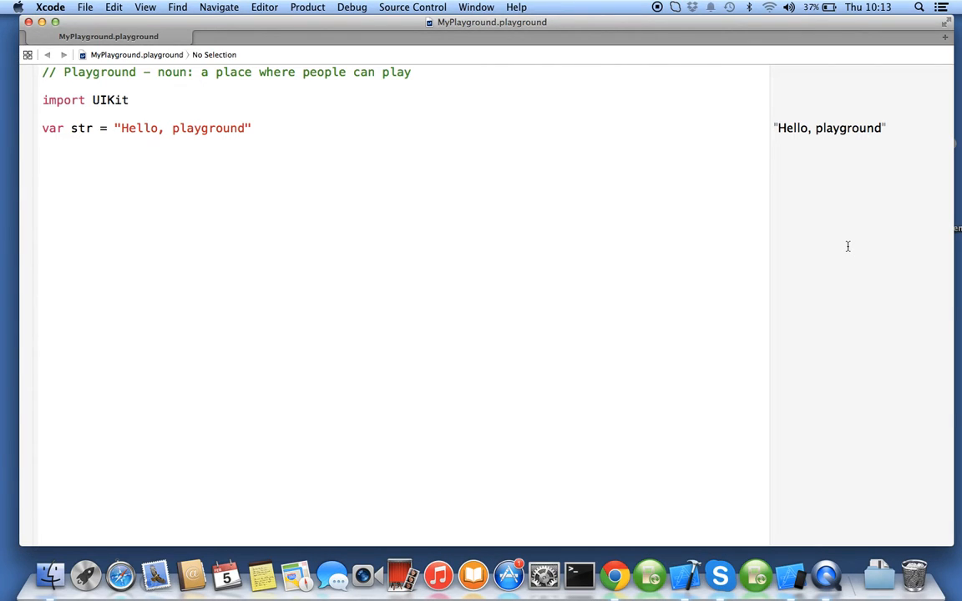
Add a blank line below the var str line and select the playground comment line
{"action": "left_click", "coordinate": [43, 72]}
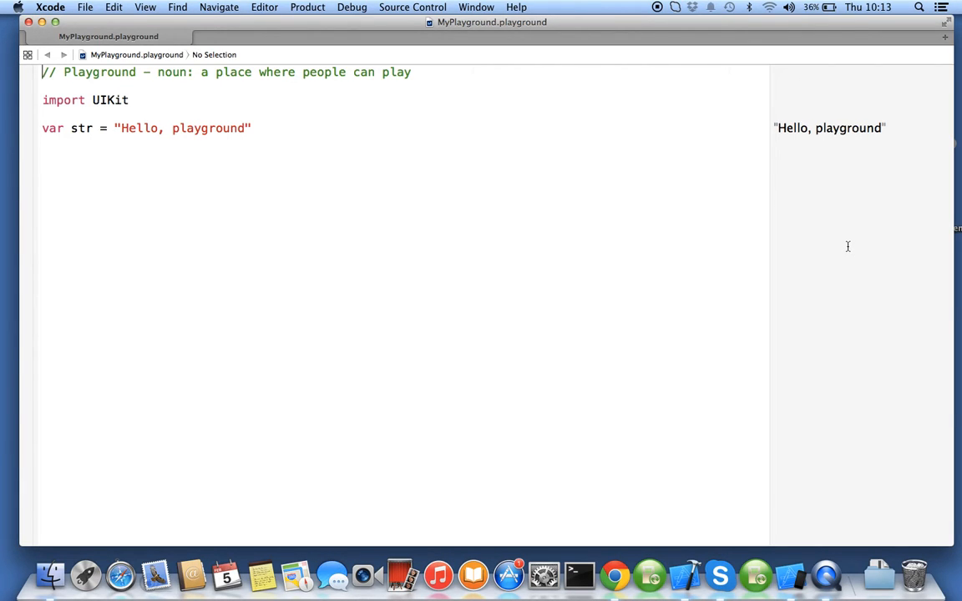
{"action": "mouse_move", "coordinate": [835, 190]}
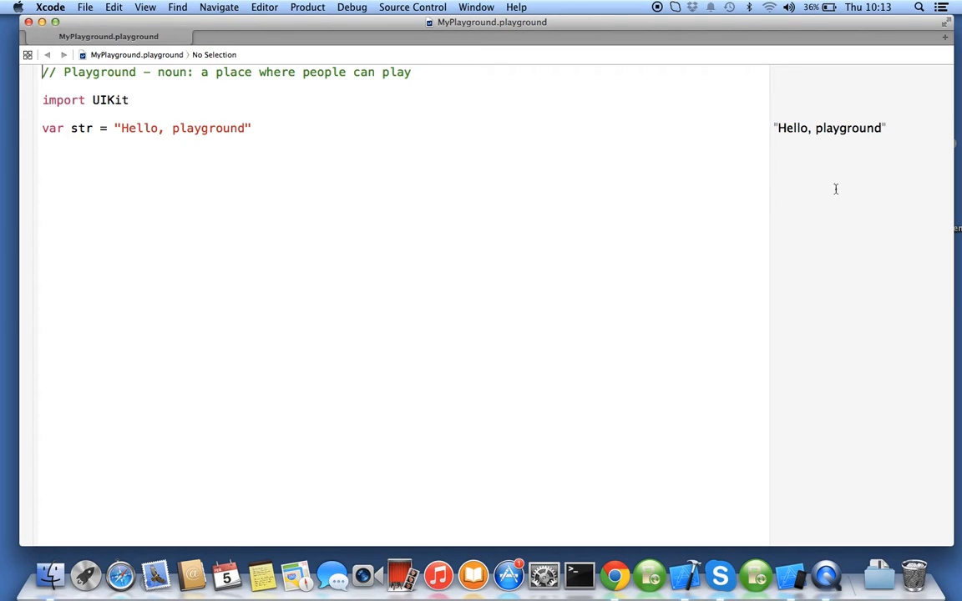
{"action": "mouse_move", "coordinate": [808, 207]}
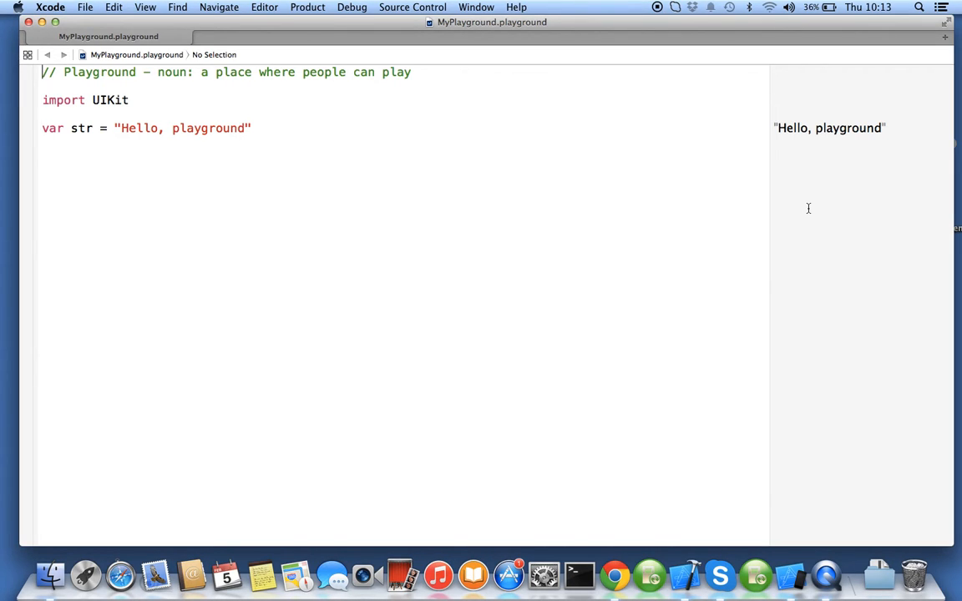
{"action": "mouse_move", "coordinate": [788, 131]}
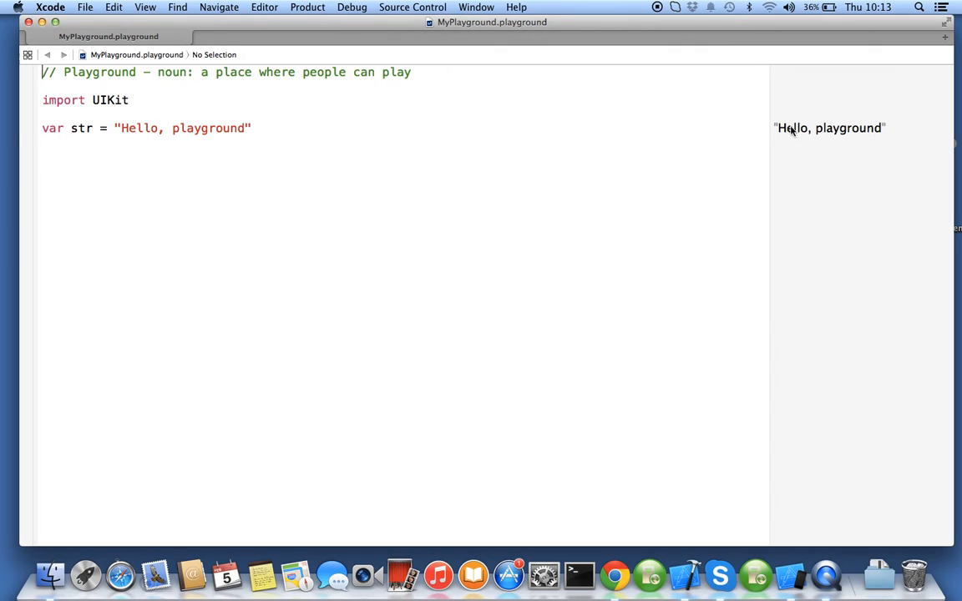
{"action": "mouse_move", "coordinate": [795, 217]}
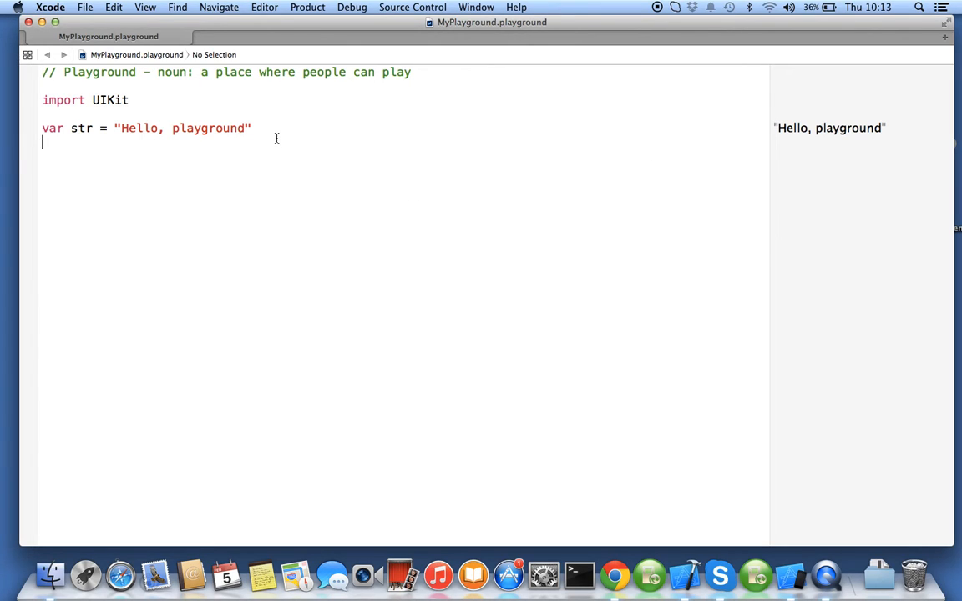
{"action": "key", "text": "backspace"}
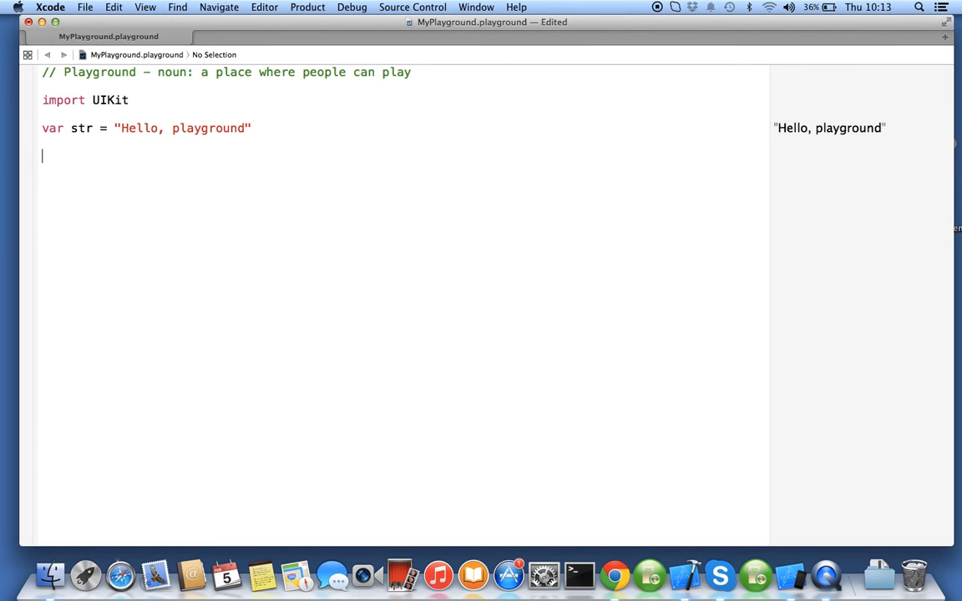
{"action": "mouse_move", "coordinate": [384, 182]}
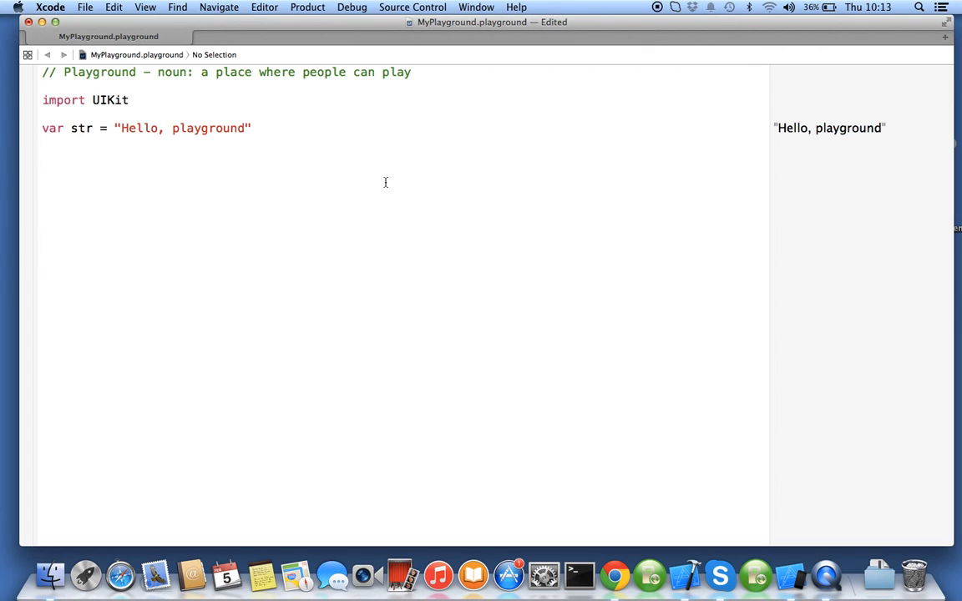
{"action": "mouse_move", "coordinate": [370, 224]}
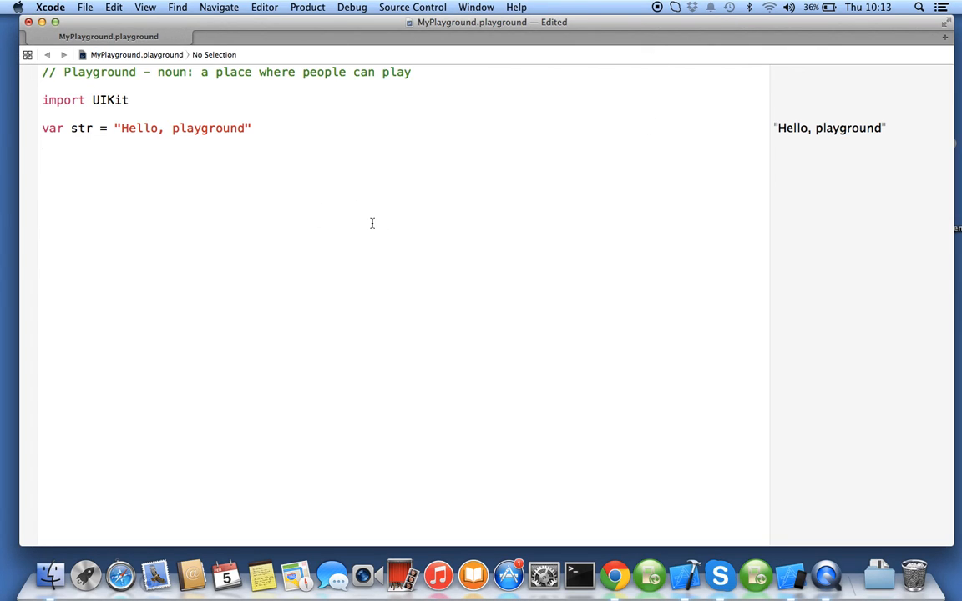
{"action": "left_click", "coordinate": [47, 157]}
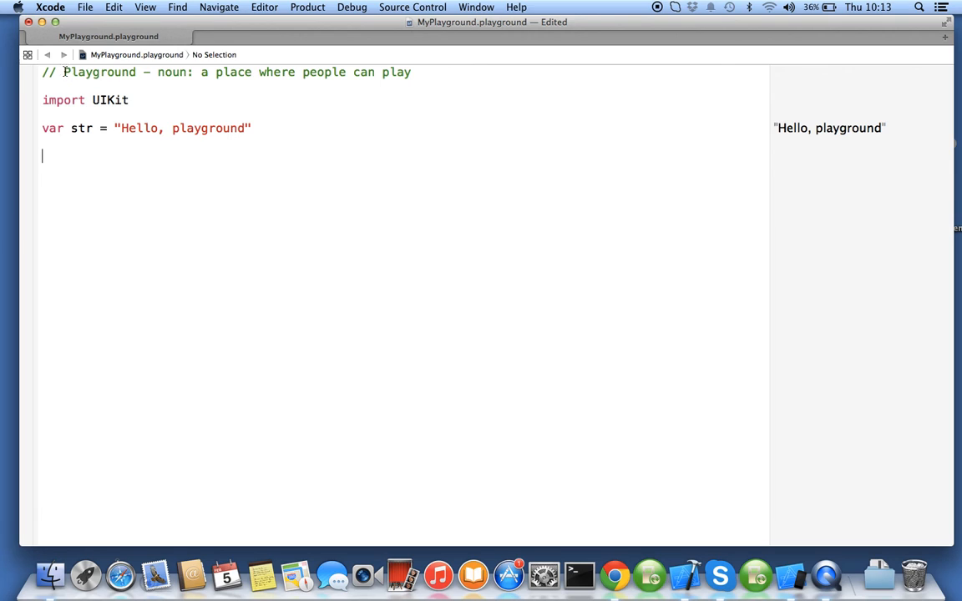
{"action": "left_click", "coordinate": [474, 72]}
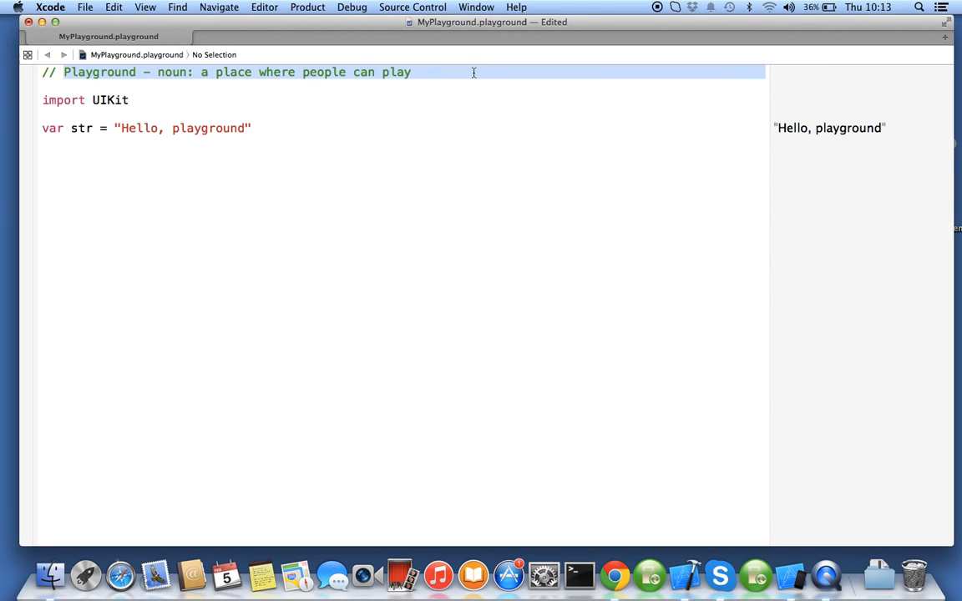